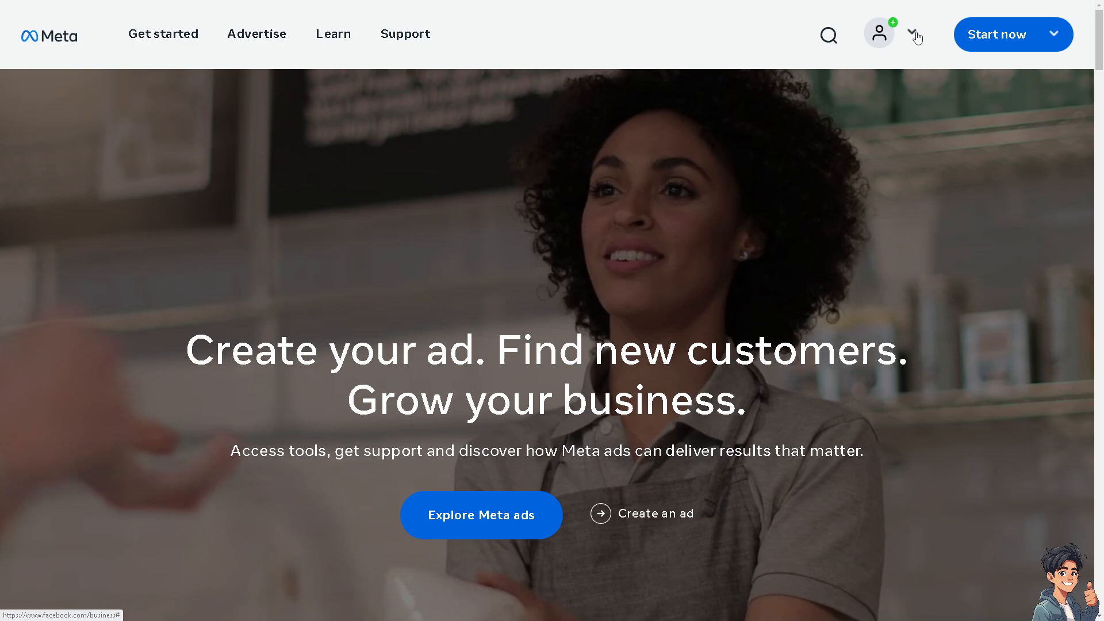
Start a page post draft with the Notes access title and image attached
click(1054, 34)
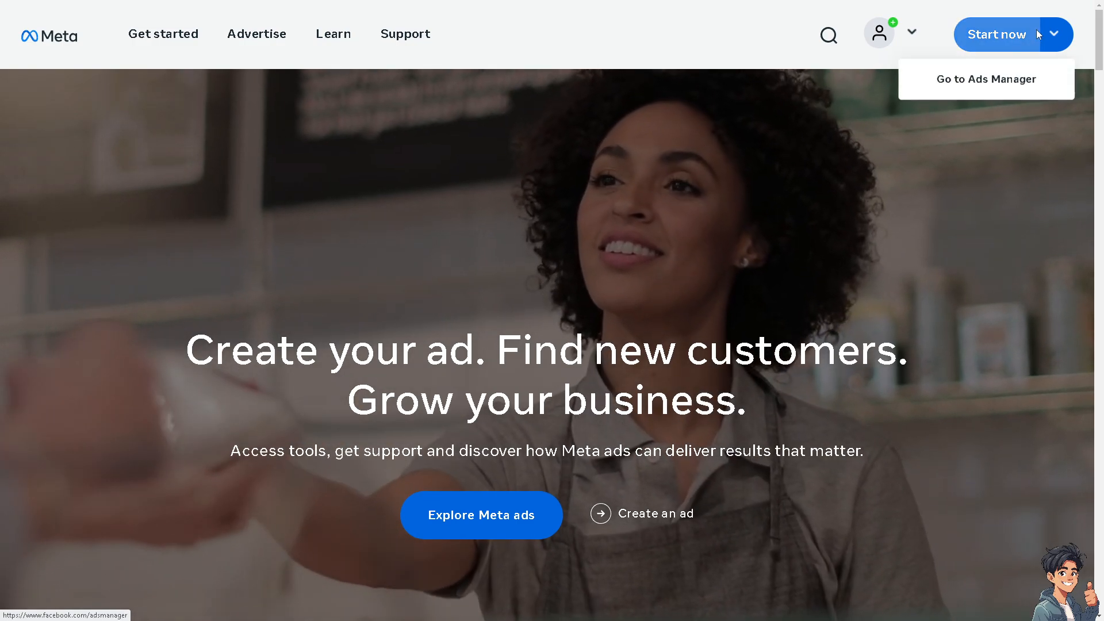
click(986, 79)
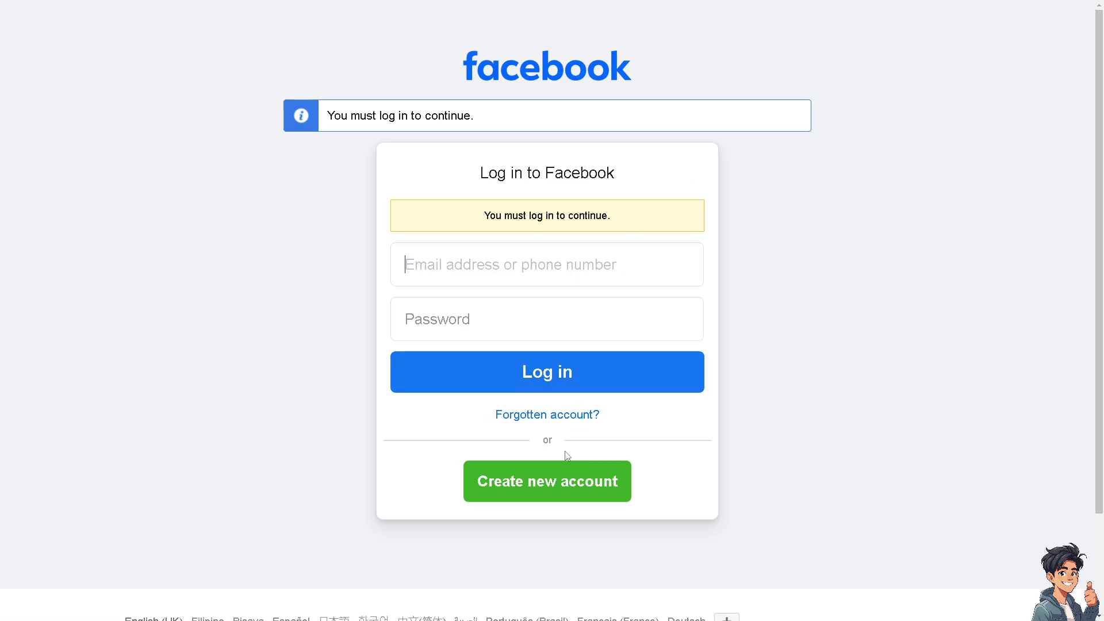
click(548, 481)
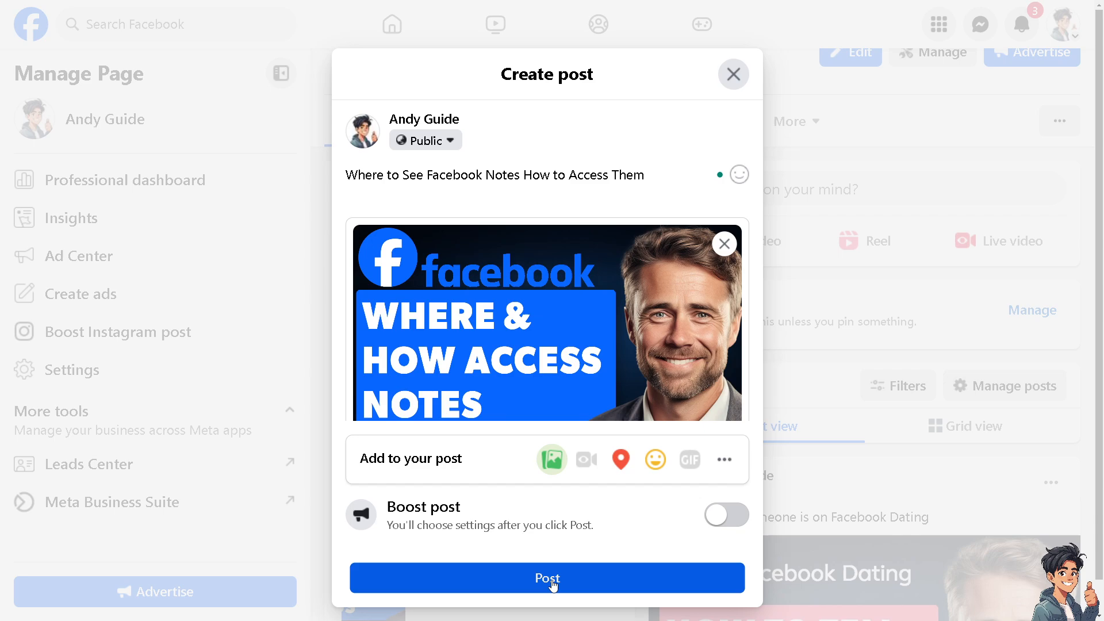
Publish the Notes post to the page
click(547, 578)
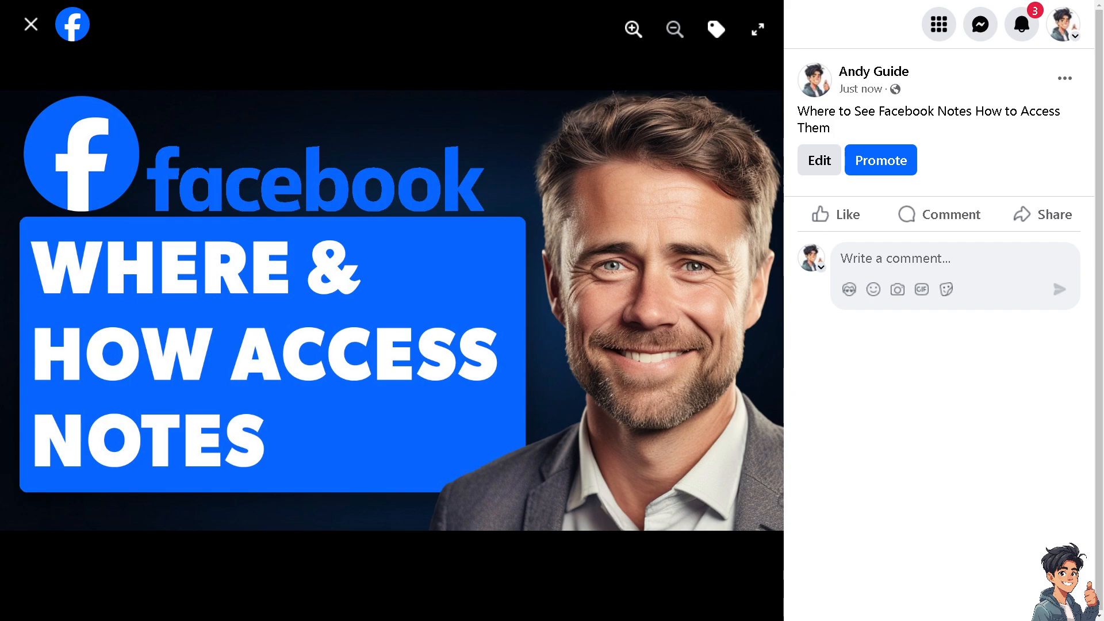
Reach Settings & privacy from the account menu to see the Your information options
click(1065, 25)
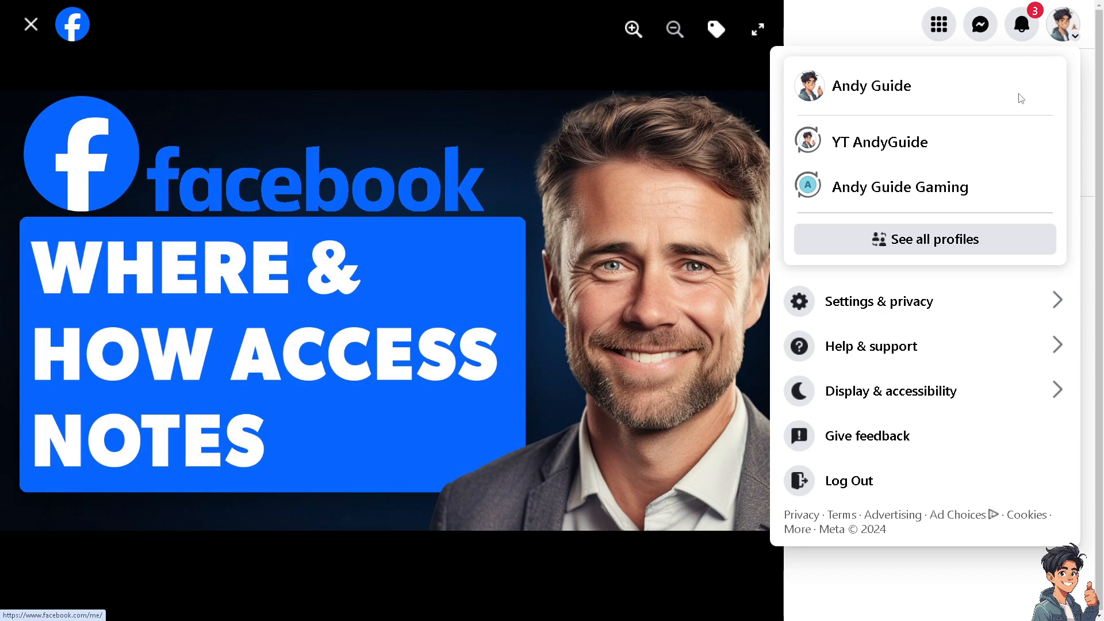
click(878, 301)
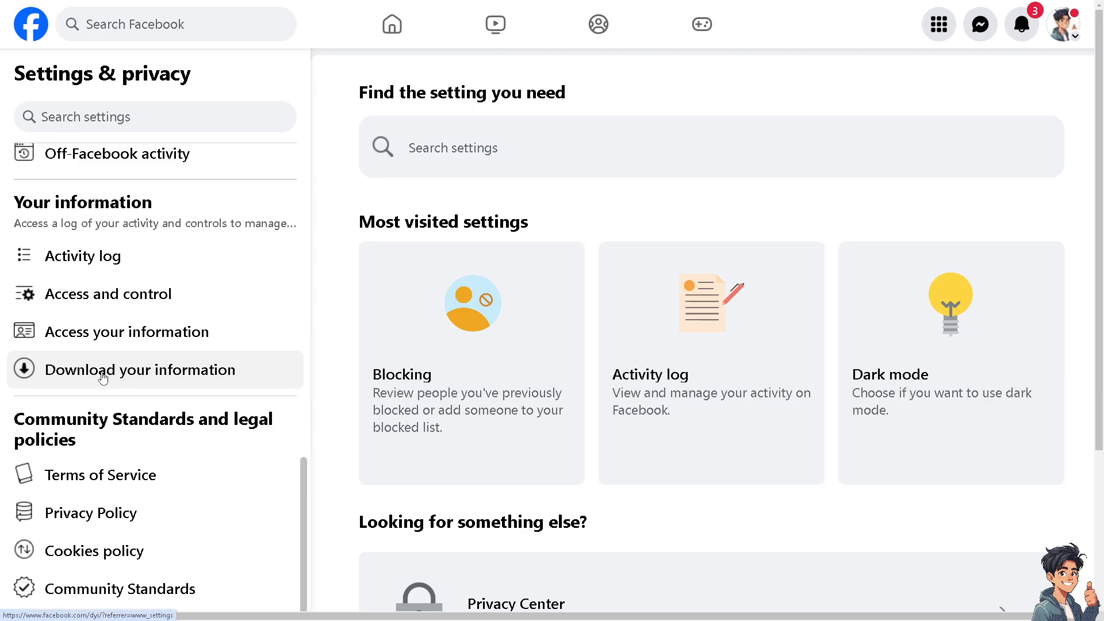
Show the Download your information page with Notes among the selected categories
click(144, 369)
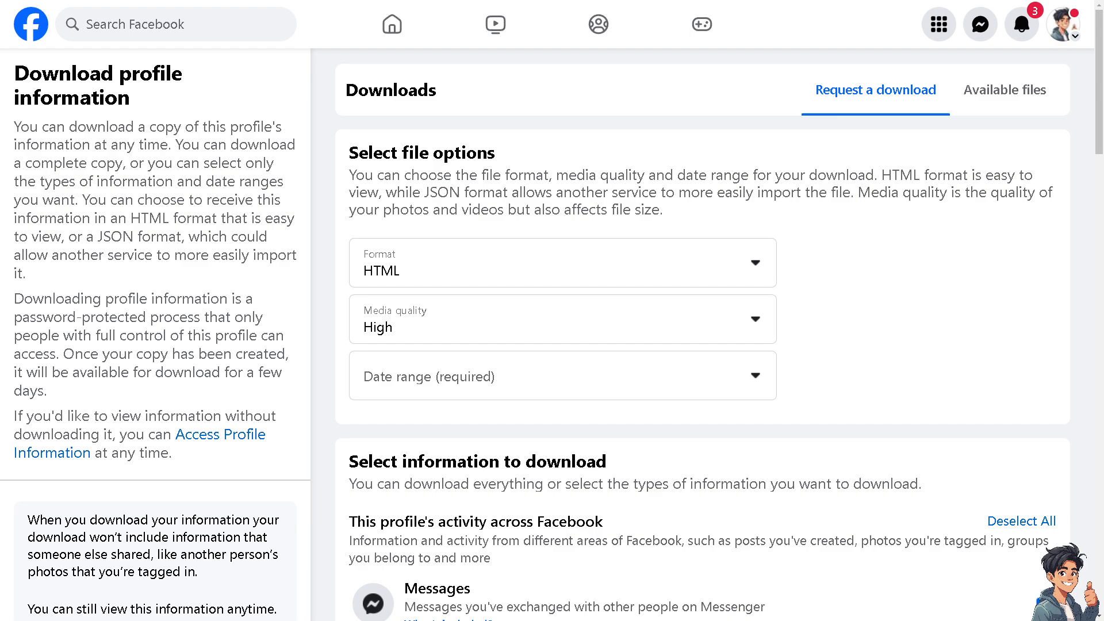
scroll(down, 3)
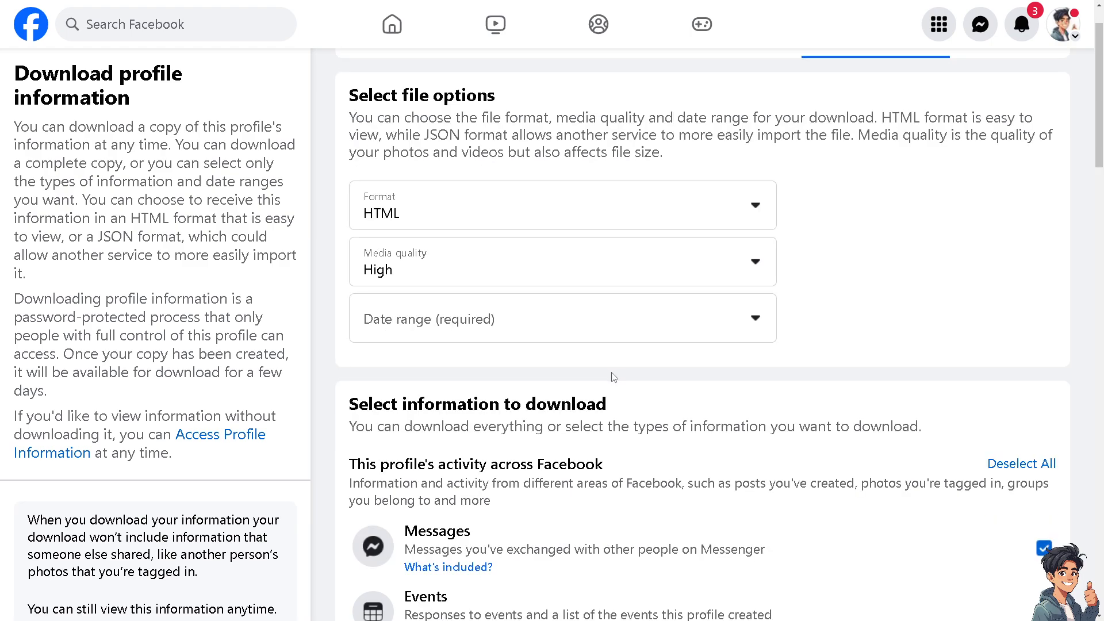
scroll(down, 3)
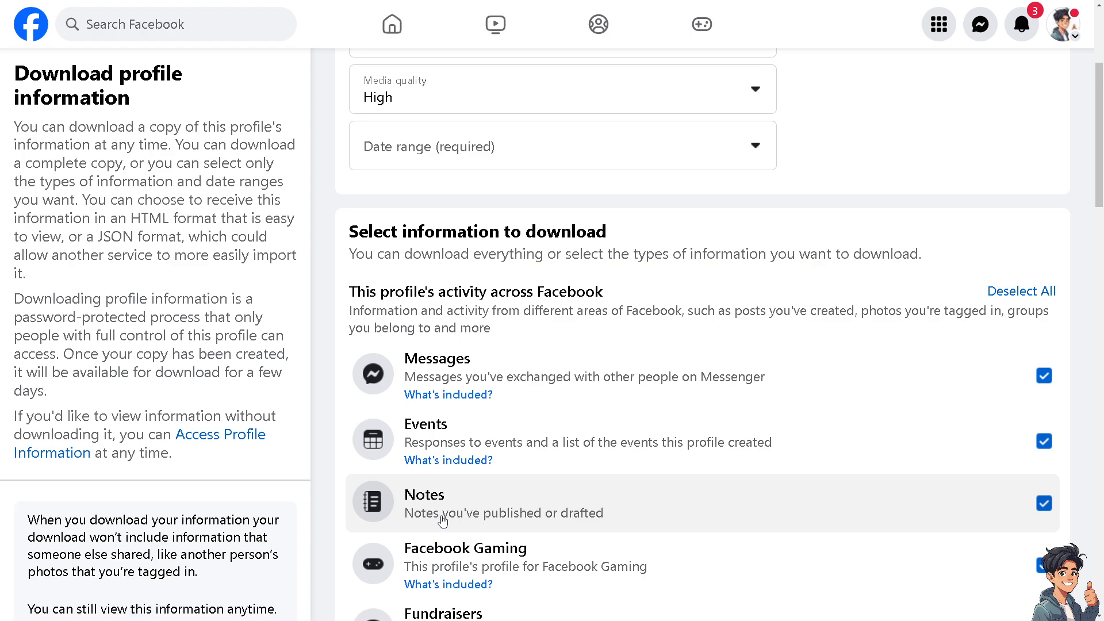
mouse_move(472, 448)
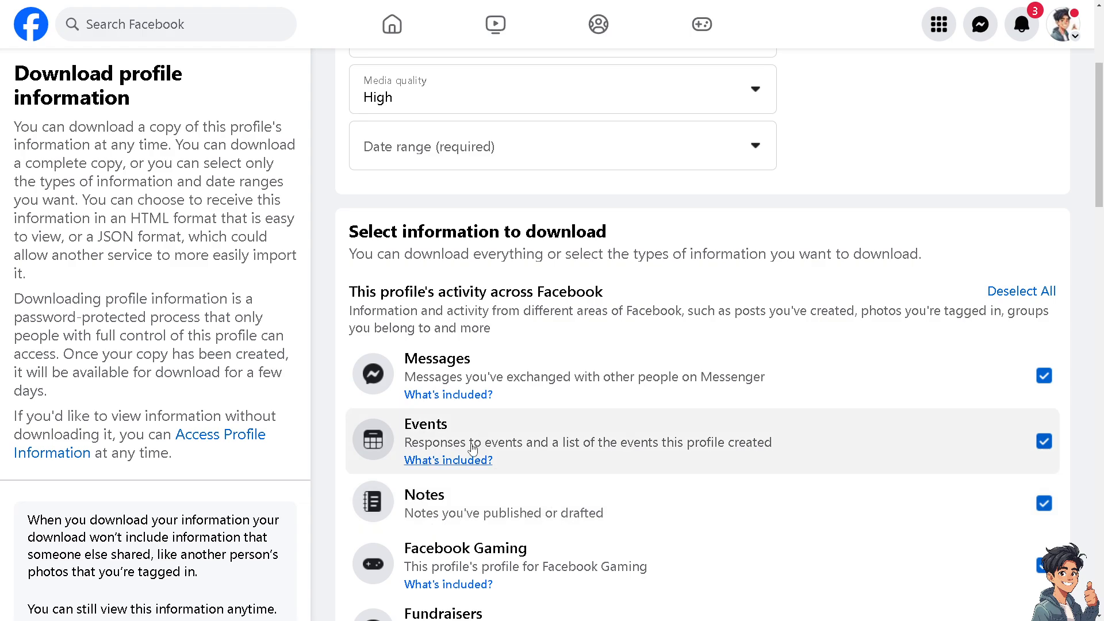
scroll(down, 3)
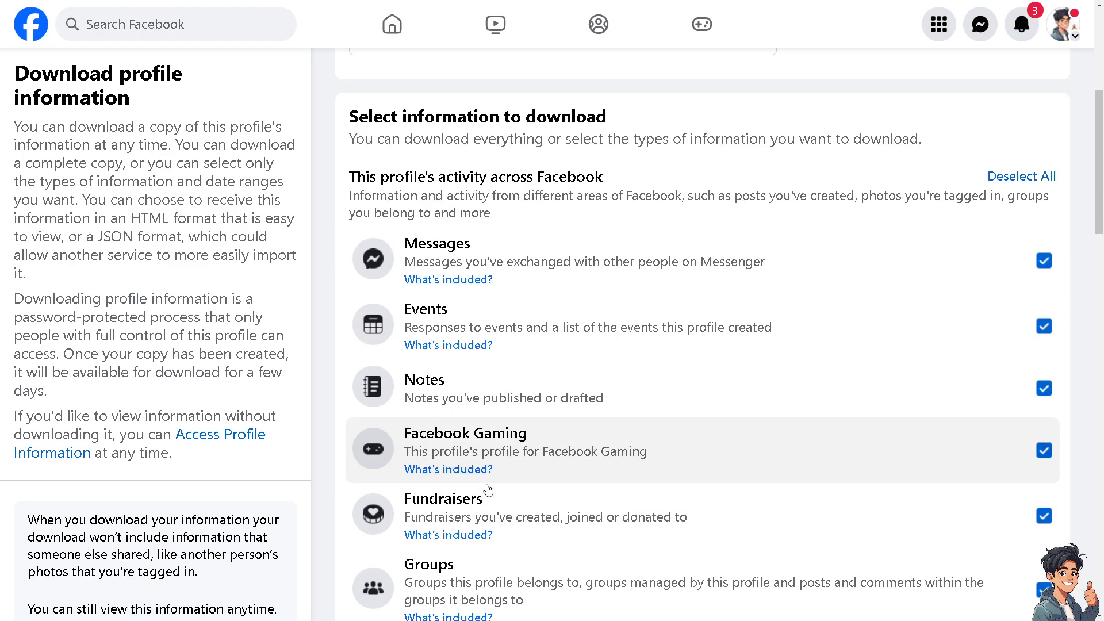
scroll(down, 3)
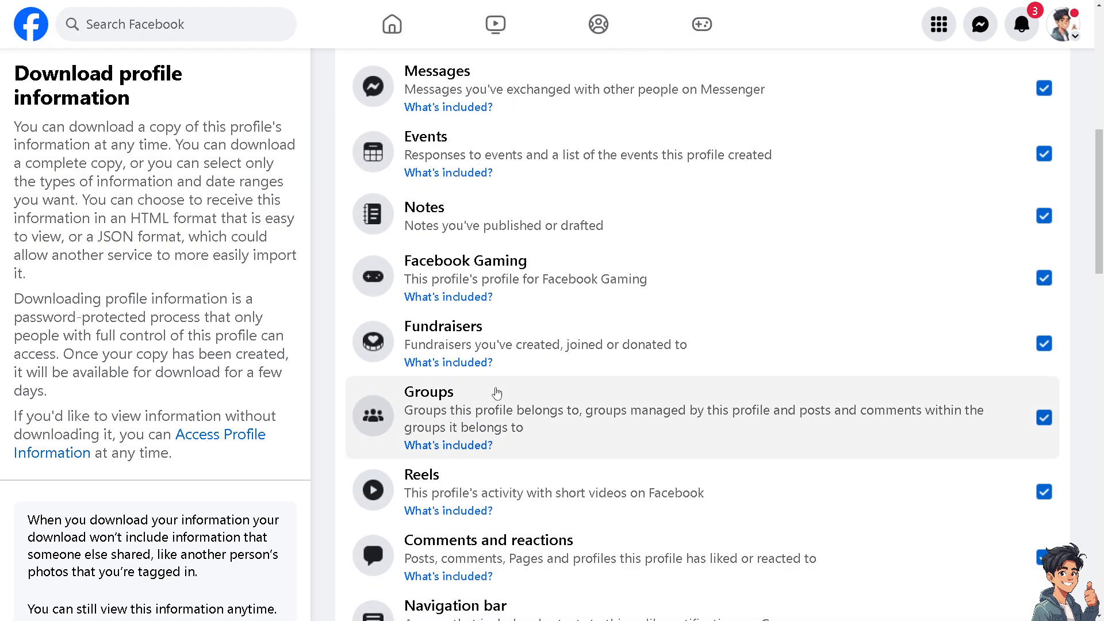
scroll(up, 3)
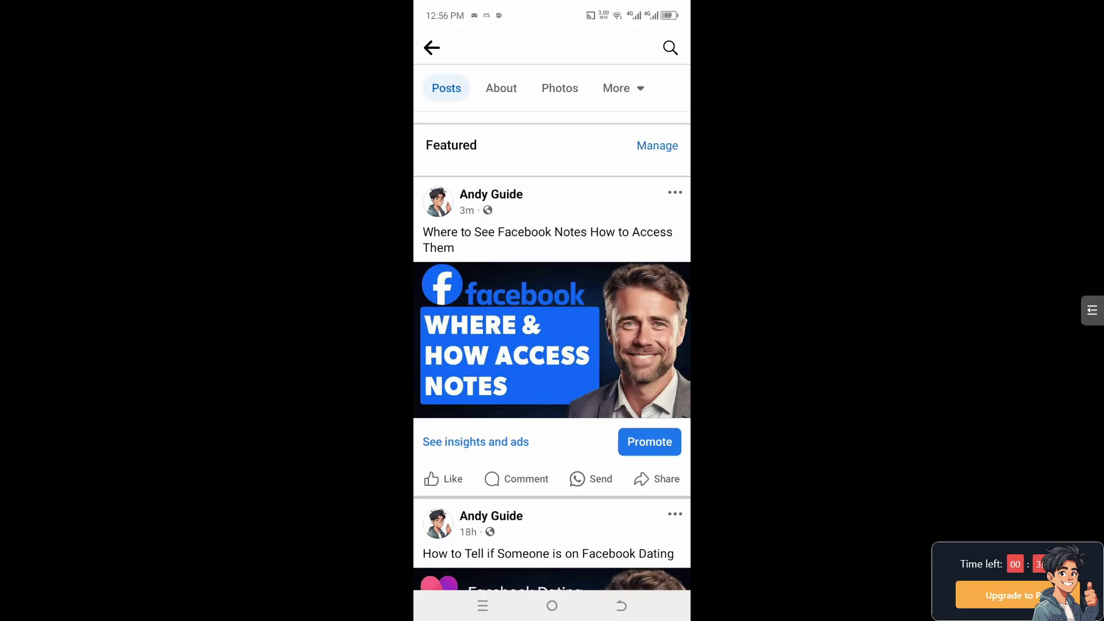
Reach Settings & privacy from the Android app's main menu
scroll(up, 3)
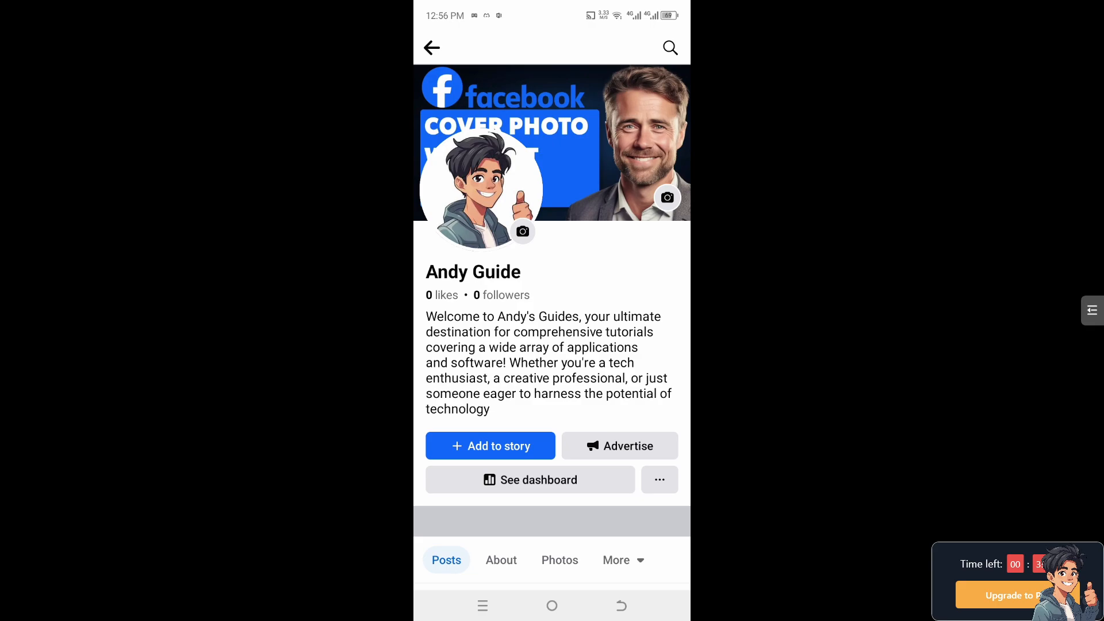
click(660, 47)
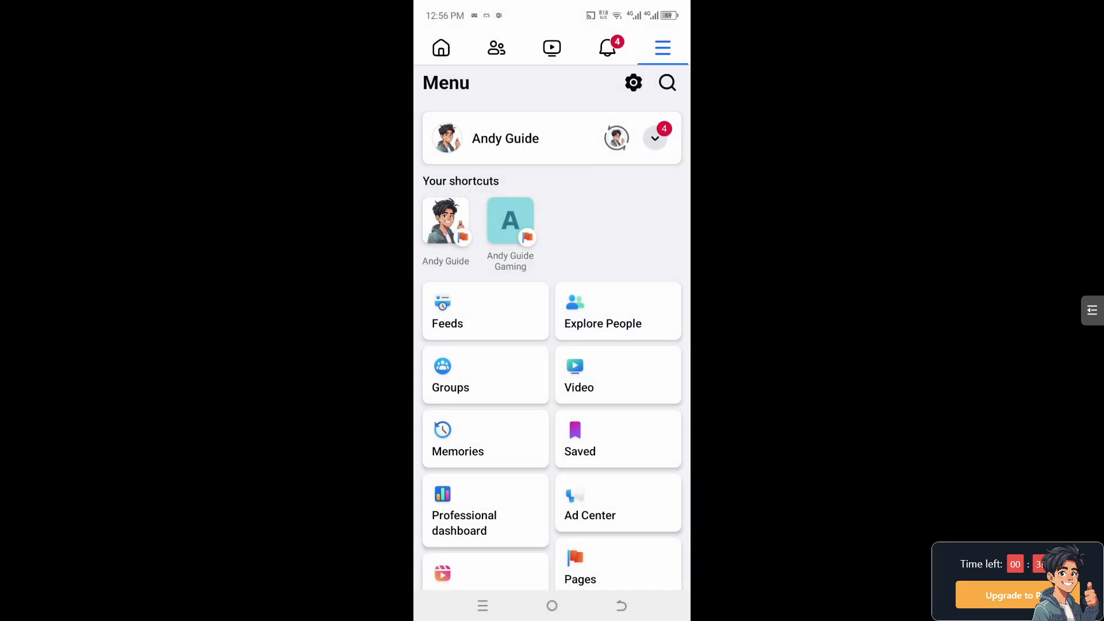
scroll(down, 3)
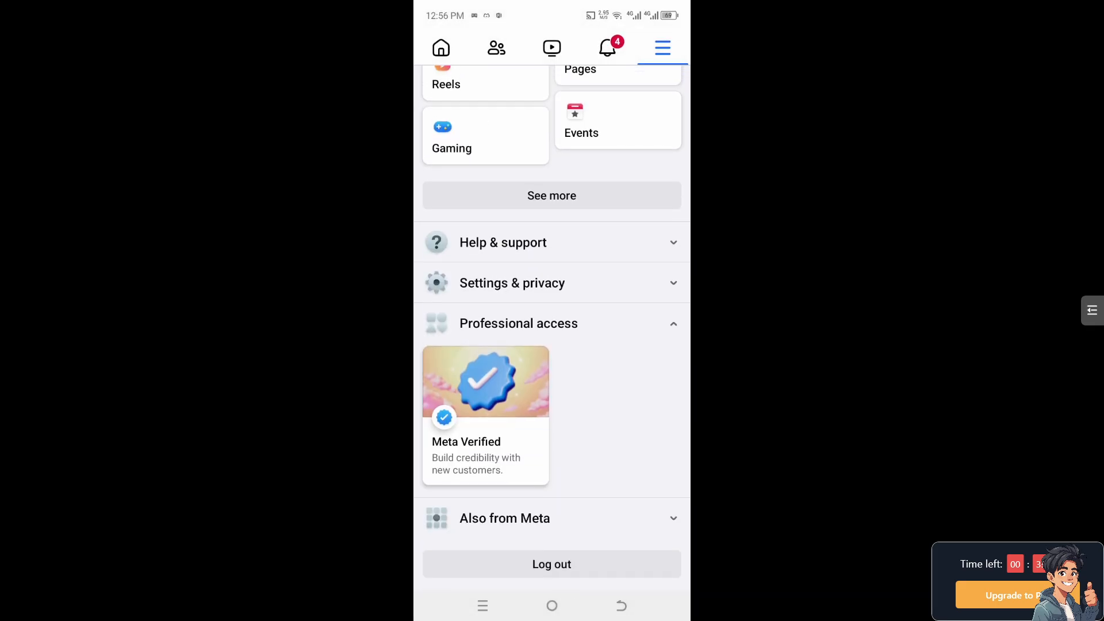
click(512, 283)
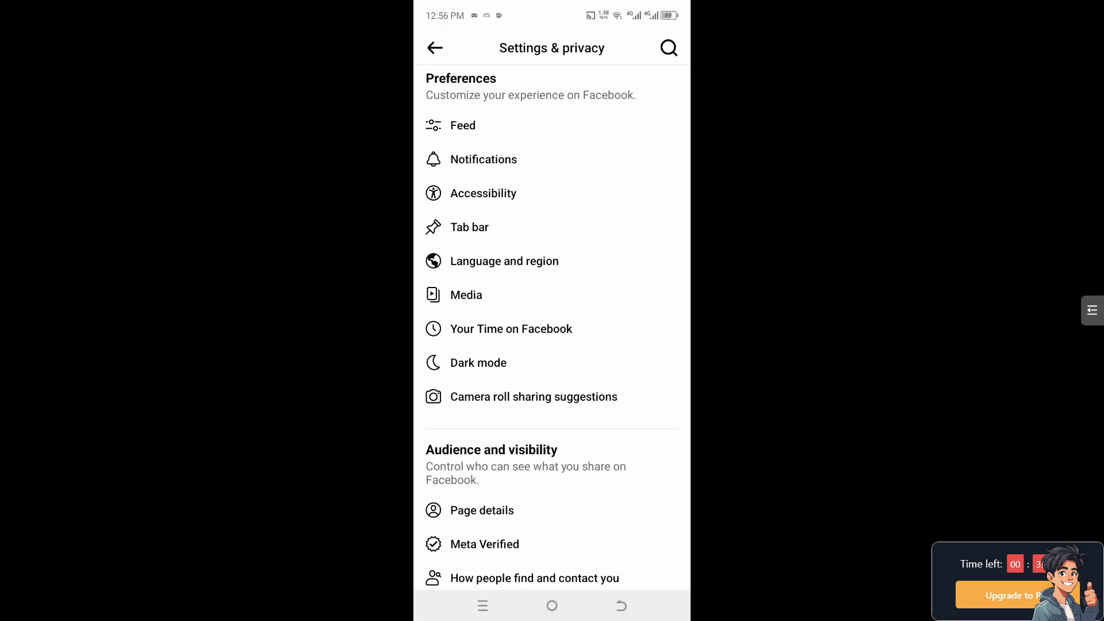
Scroll the settings down to the Your information section with the download option
scroll(down, 3)
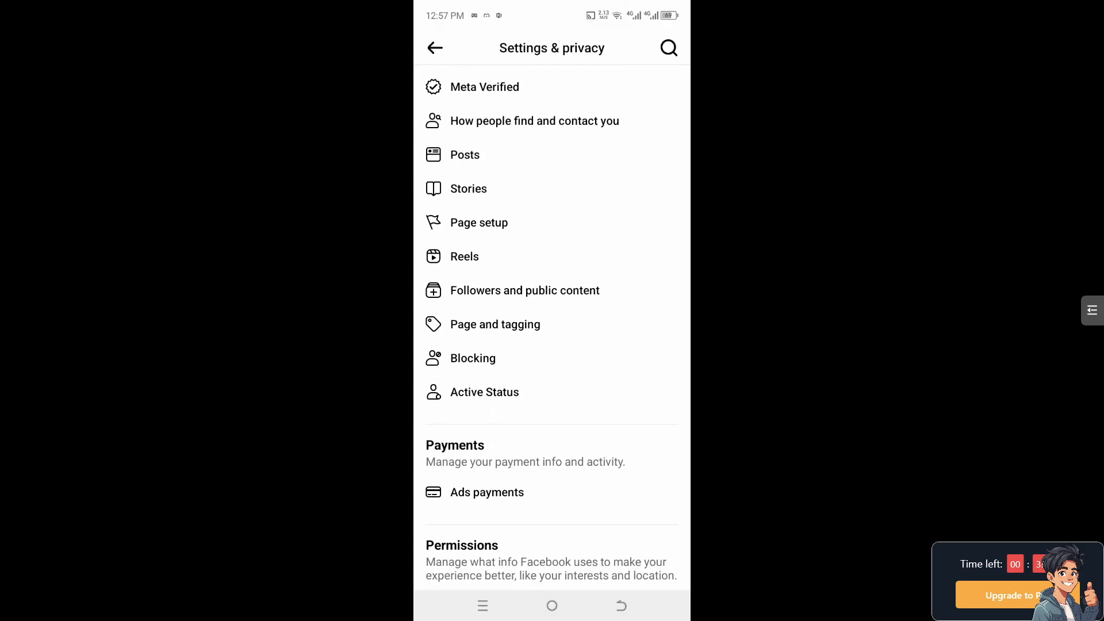
scroll(down, 3)
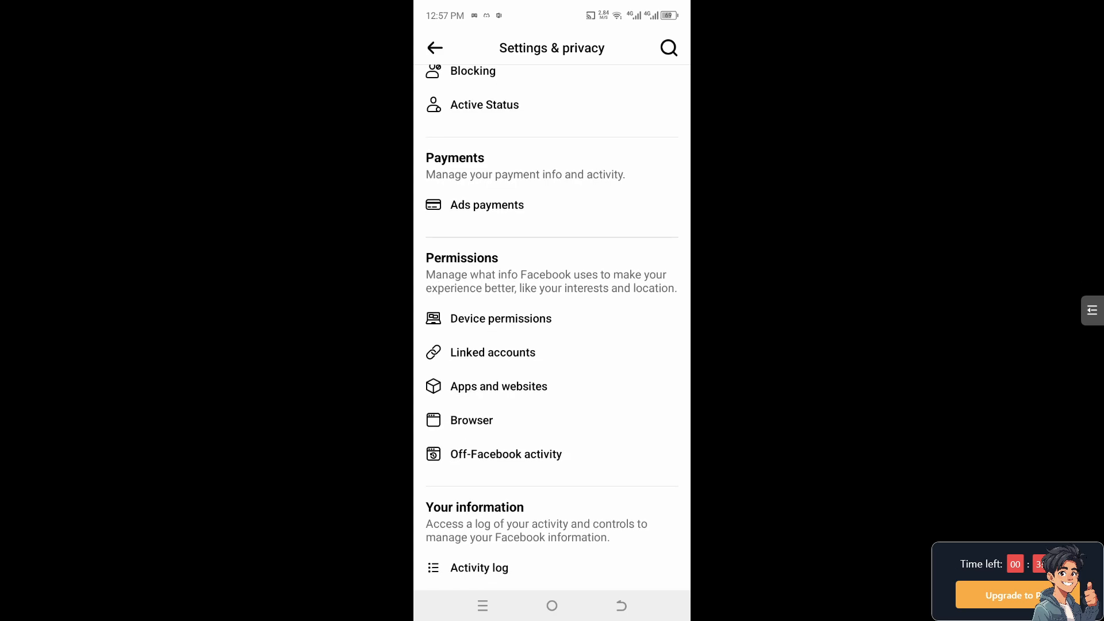
scroll(down, 3)
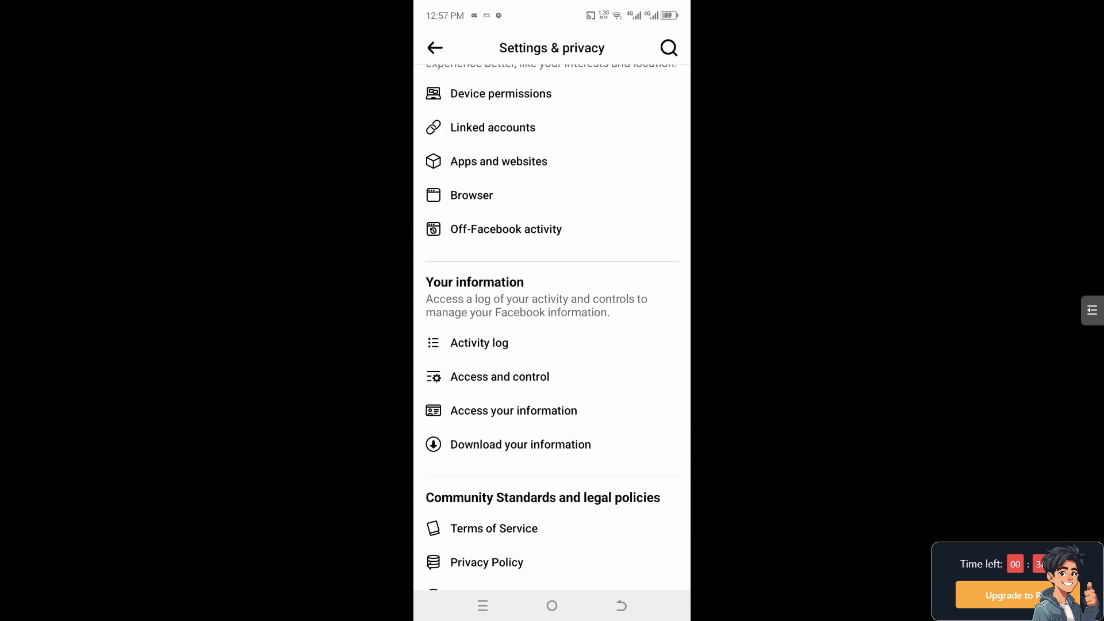
View Notes on the app's Download your information page, then return to the menu
click(520, 444)
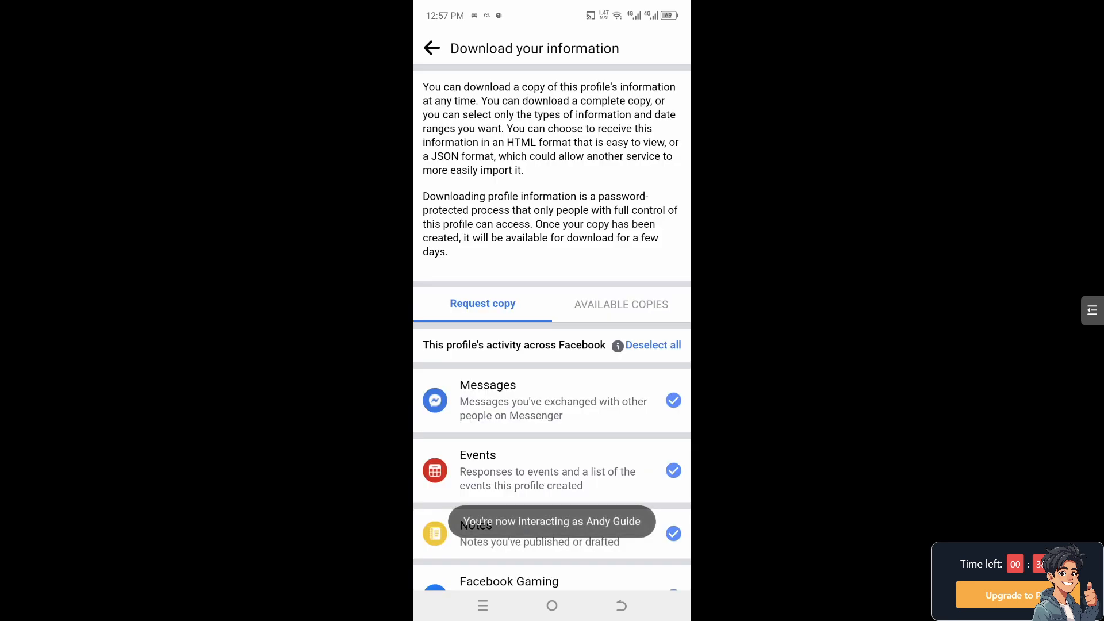
scroll(down, 3)
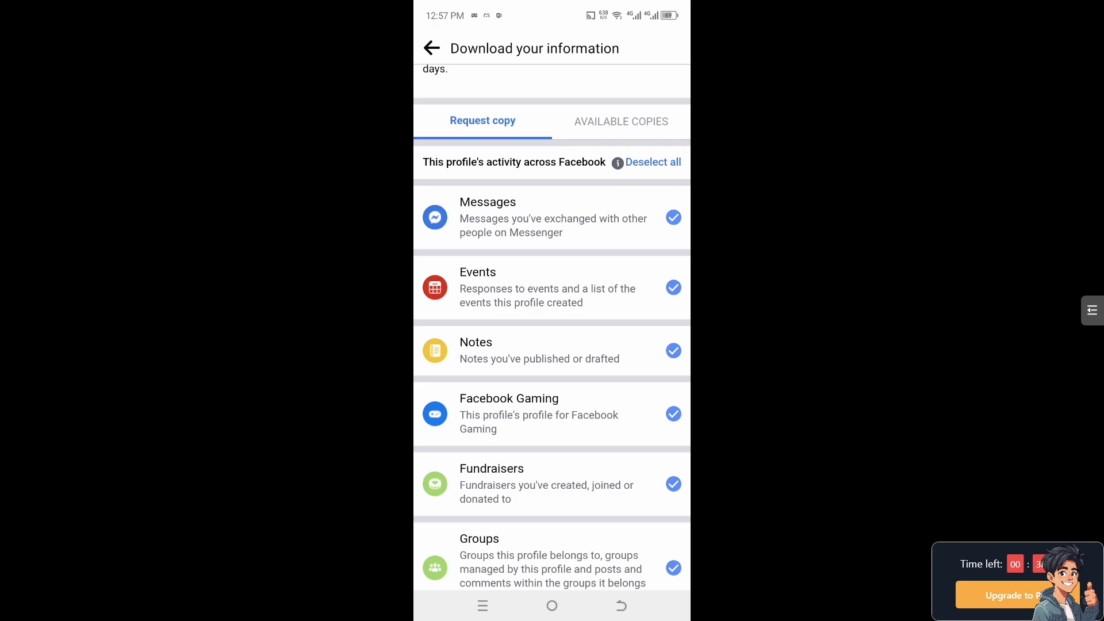
click(430, 48)
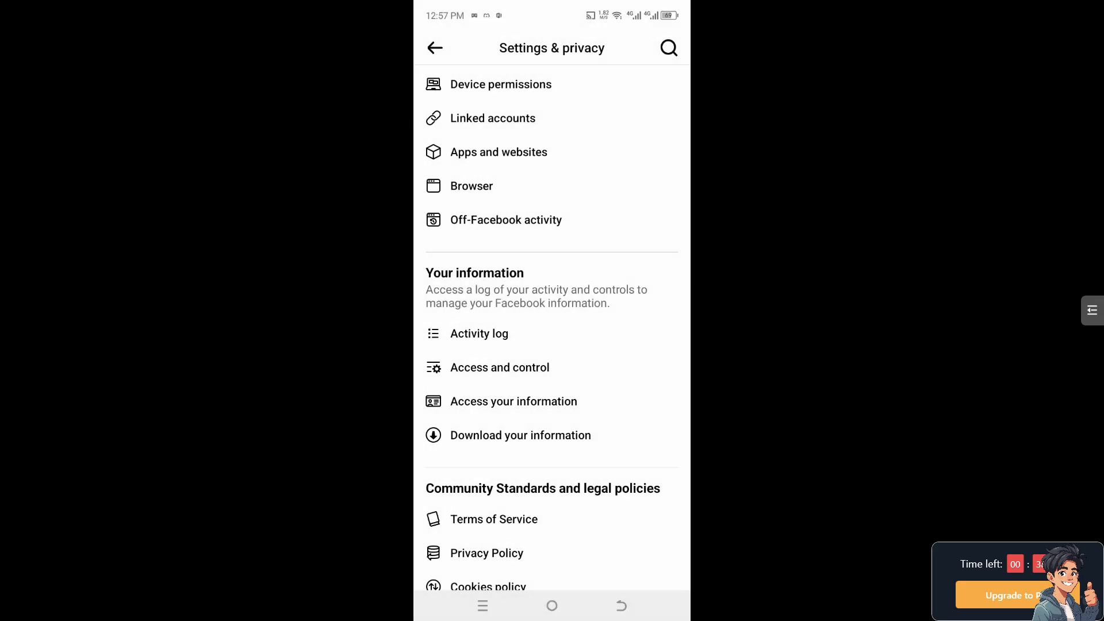
scroll(down, 3)
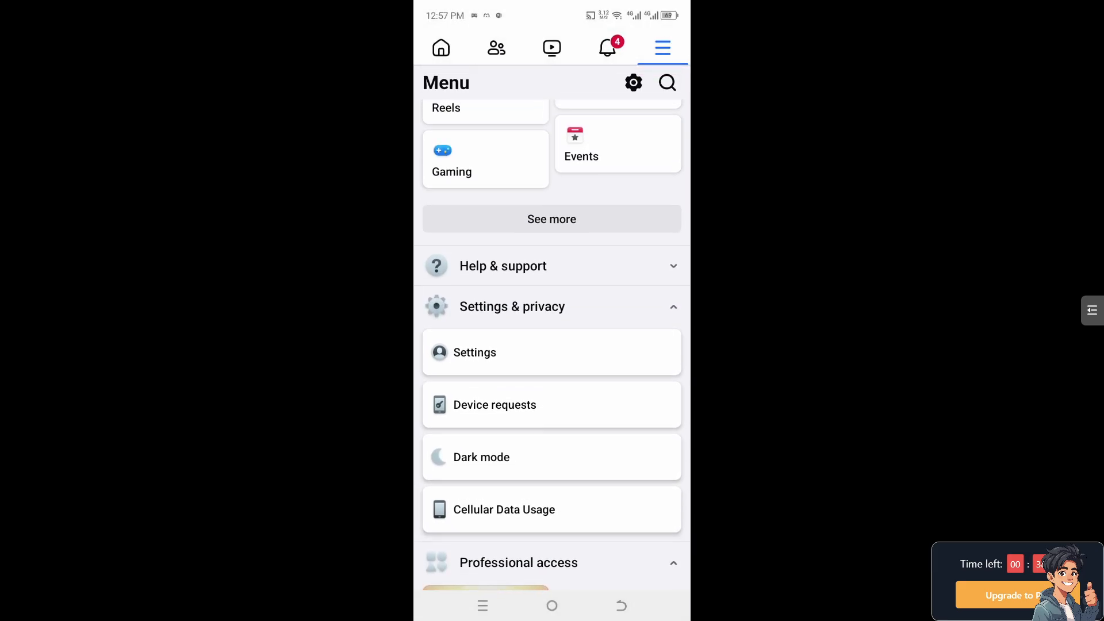
Reach the Help Center's Report Content on Facebook article via Help & support
click(503, 266)
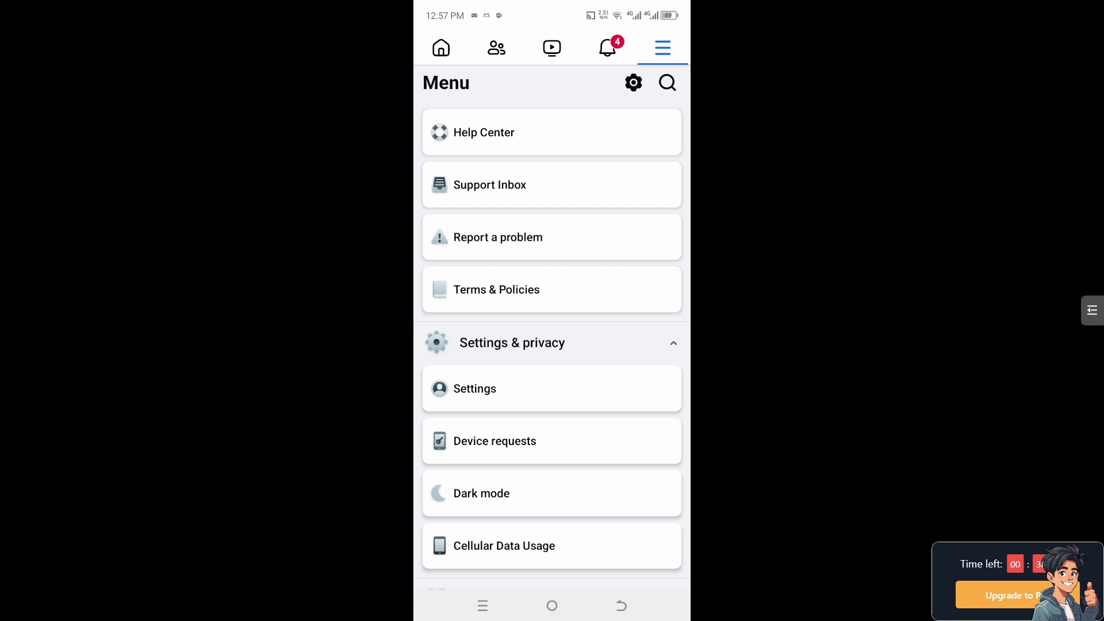
click(551, 237)
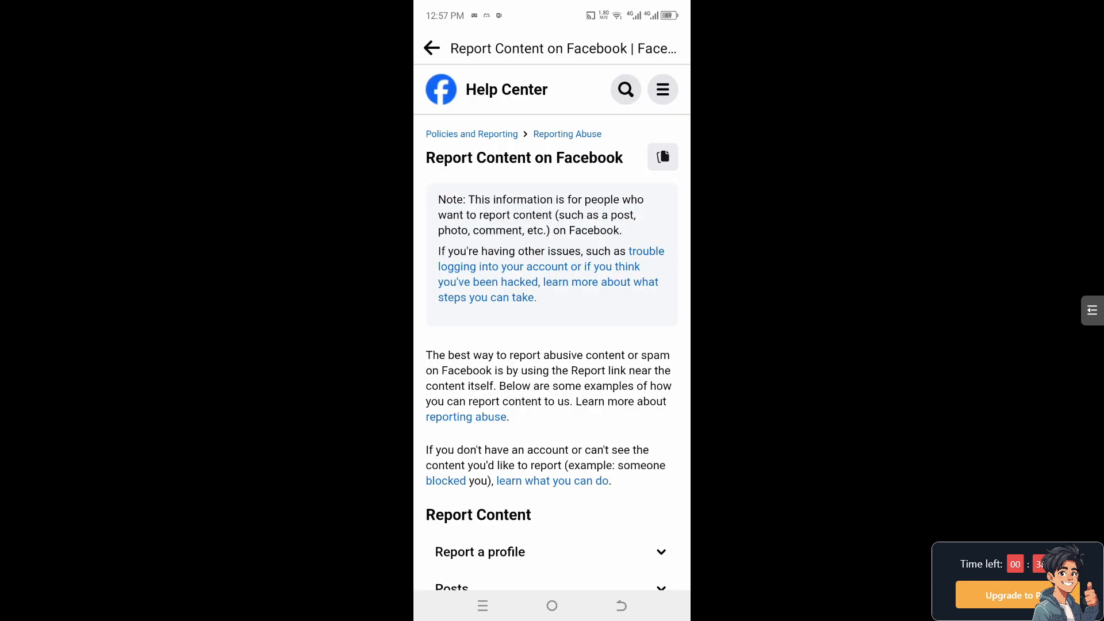
scroll(down, 3)
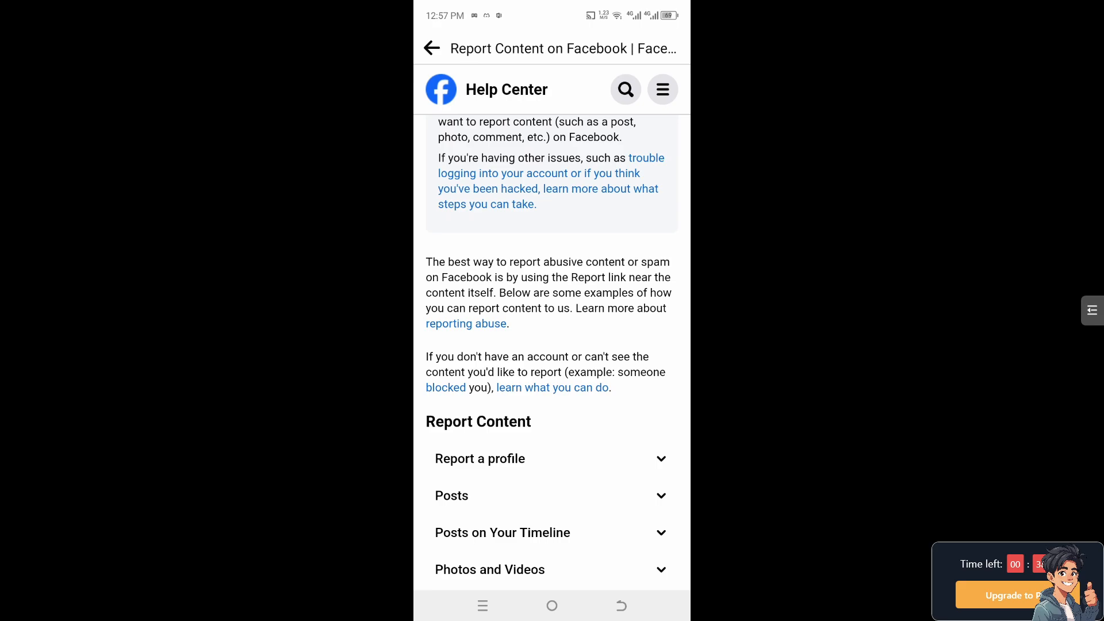